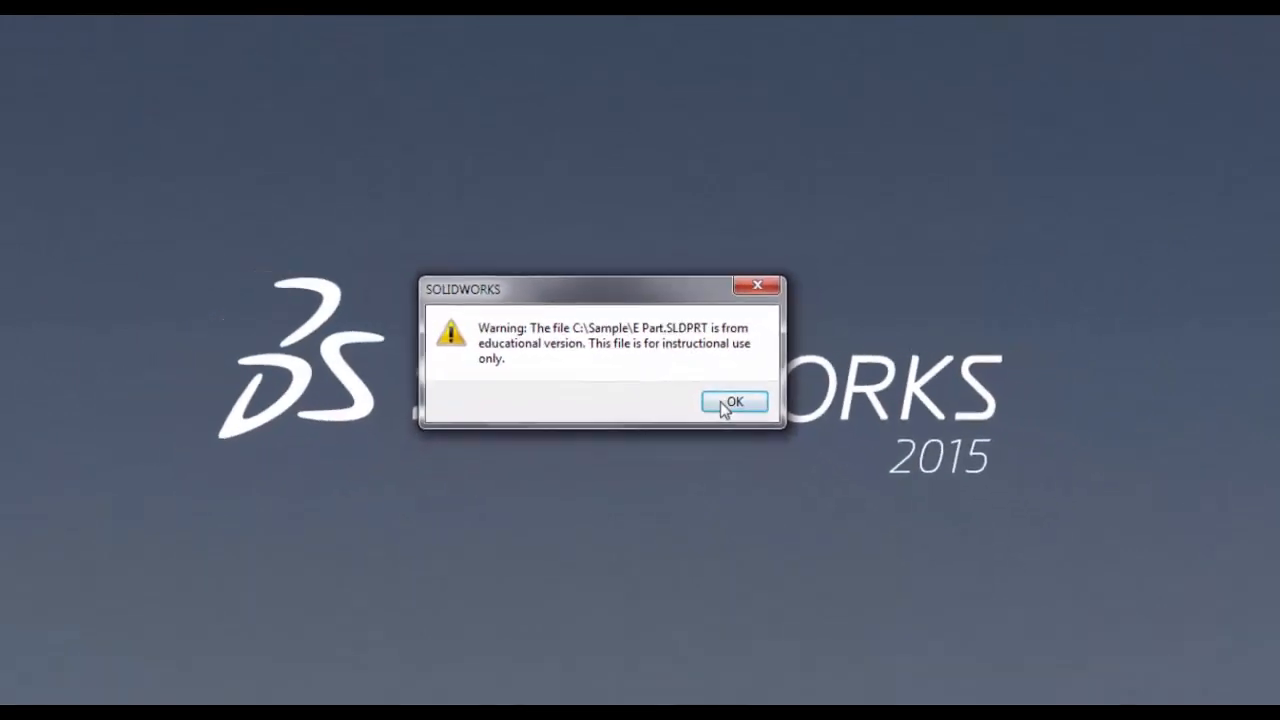
Dismiss both educational-version warnings to reach the Box assembly and its parts.
{"action": "left_click", "coordinate": [733, 401]}
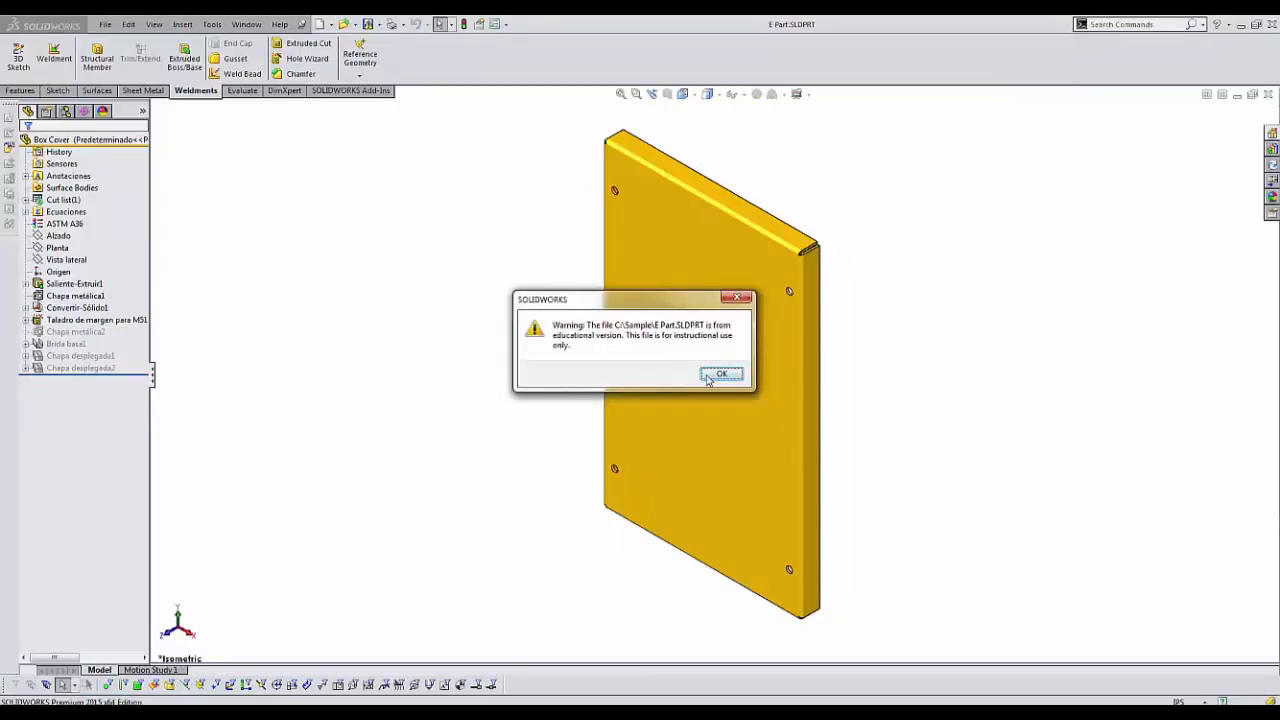
{"action": "left_click", "coordinate": [721, 373]}
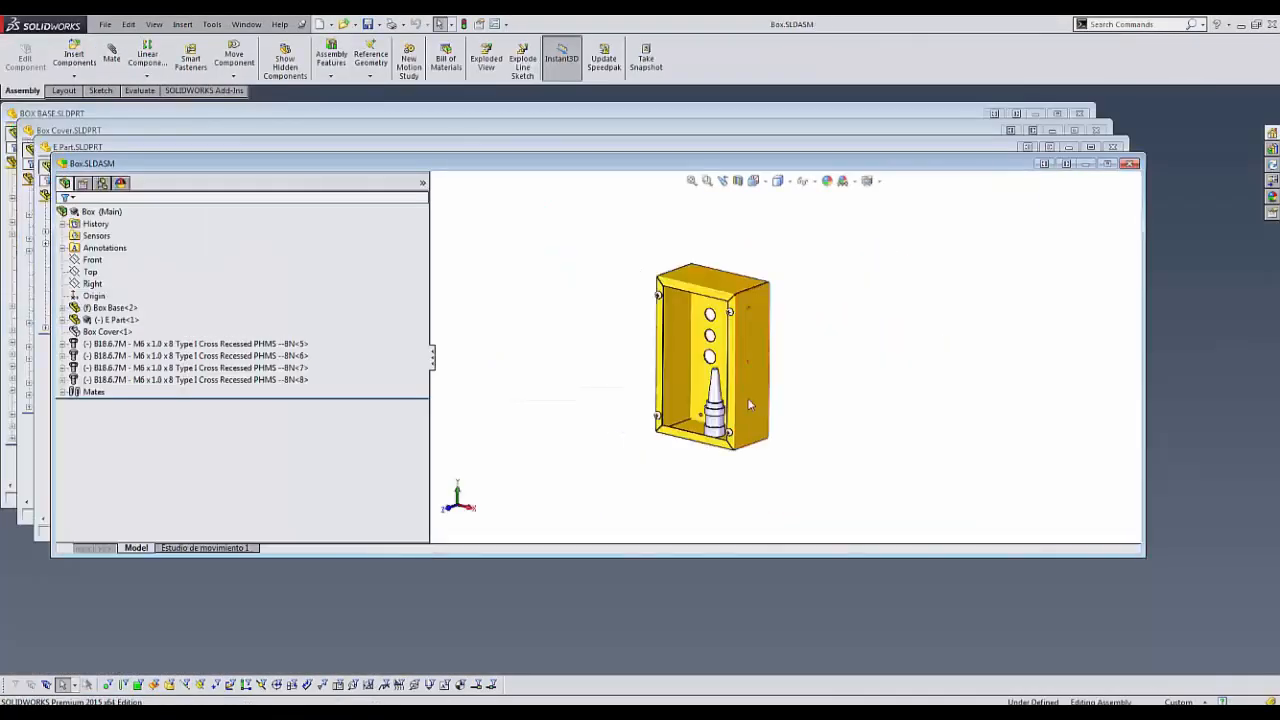
{"action": "mouse_move", "coordinate": [745, 405]}
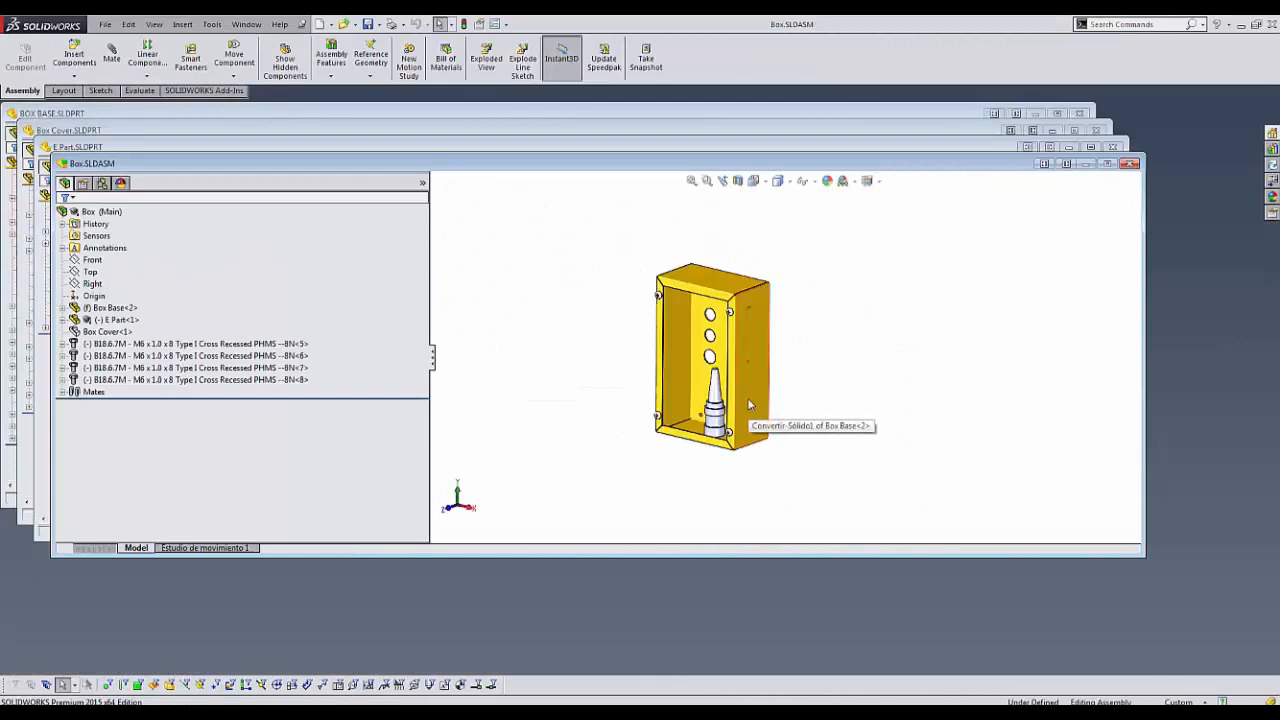
{"action": "mouse_move", "coordinate": [805, 407]}
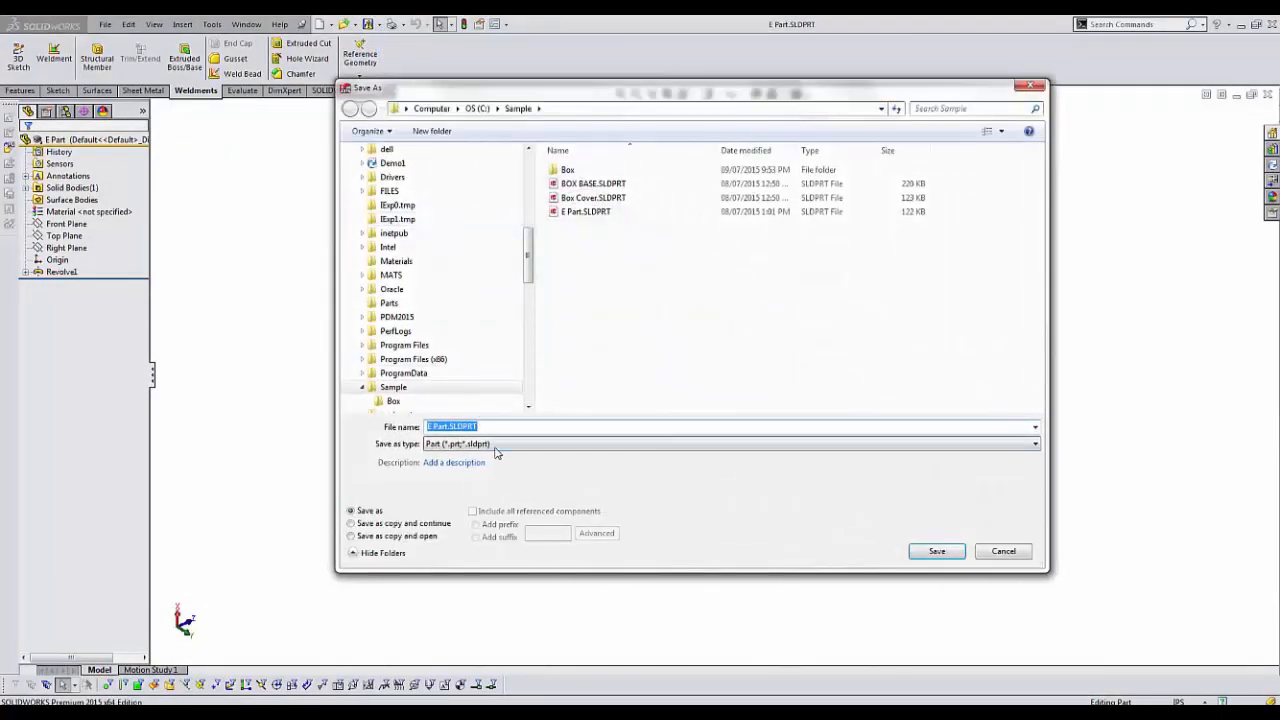
Export E Part as STEP AP214, then save the reimported geometry as E Part-1.SLDPRT.
{"action": "left_click", "coordinate": [1034, 443]}
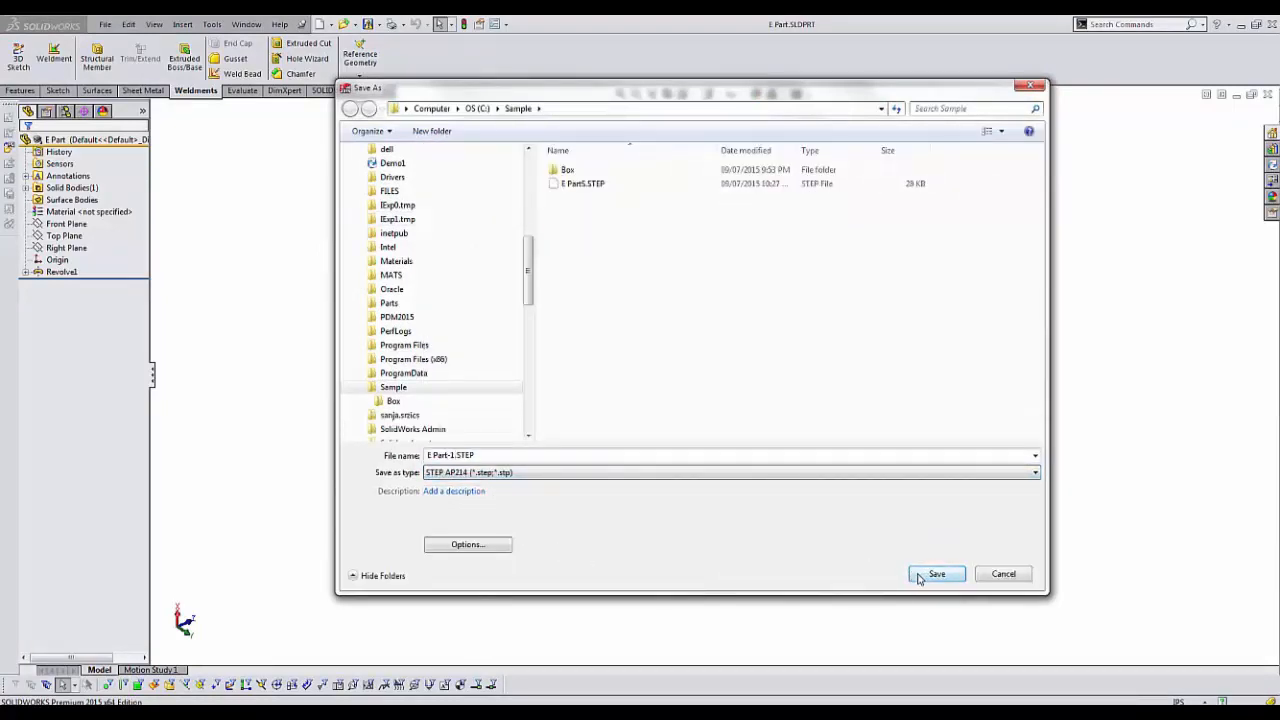
{"action": "left_click", "coordinate": [936, 573]}
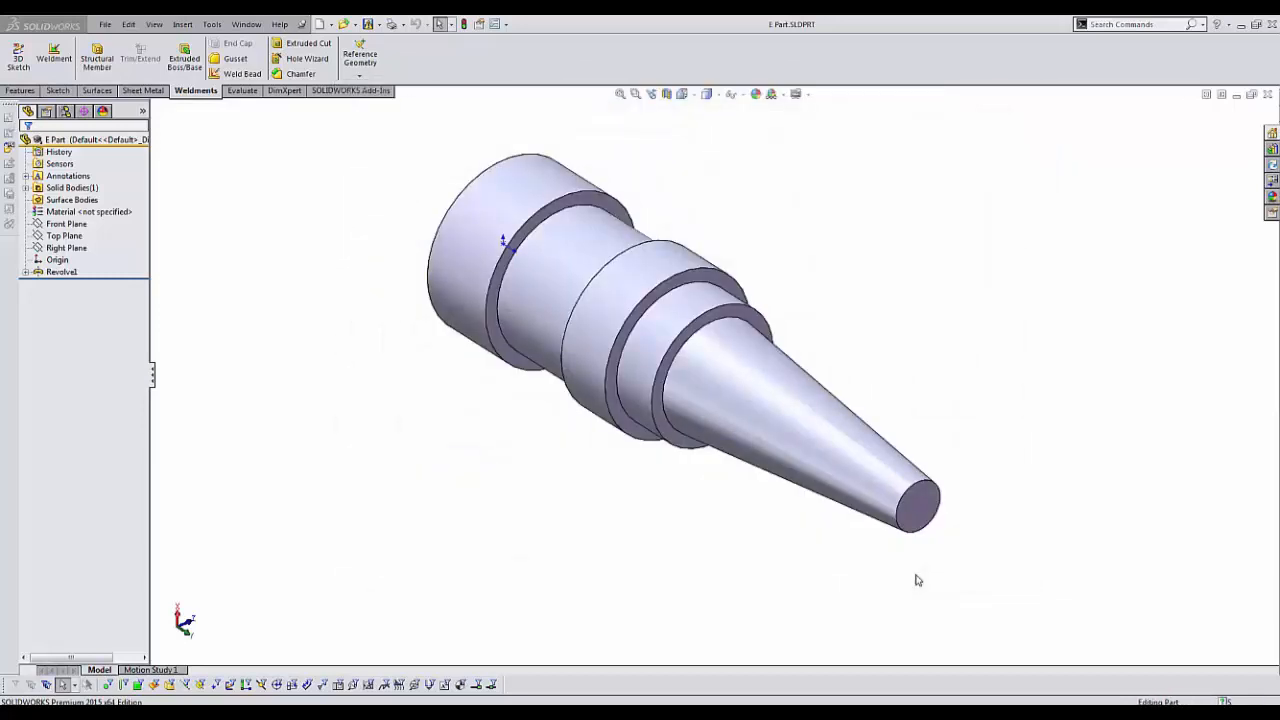
{"action": "mouse_move", "coordinate": [383, 55]}
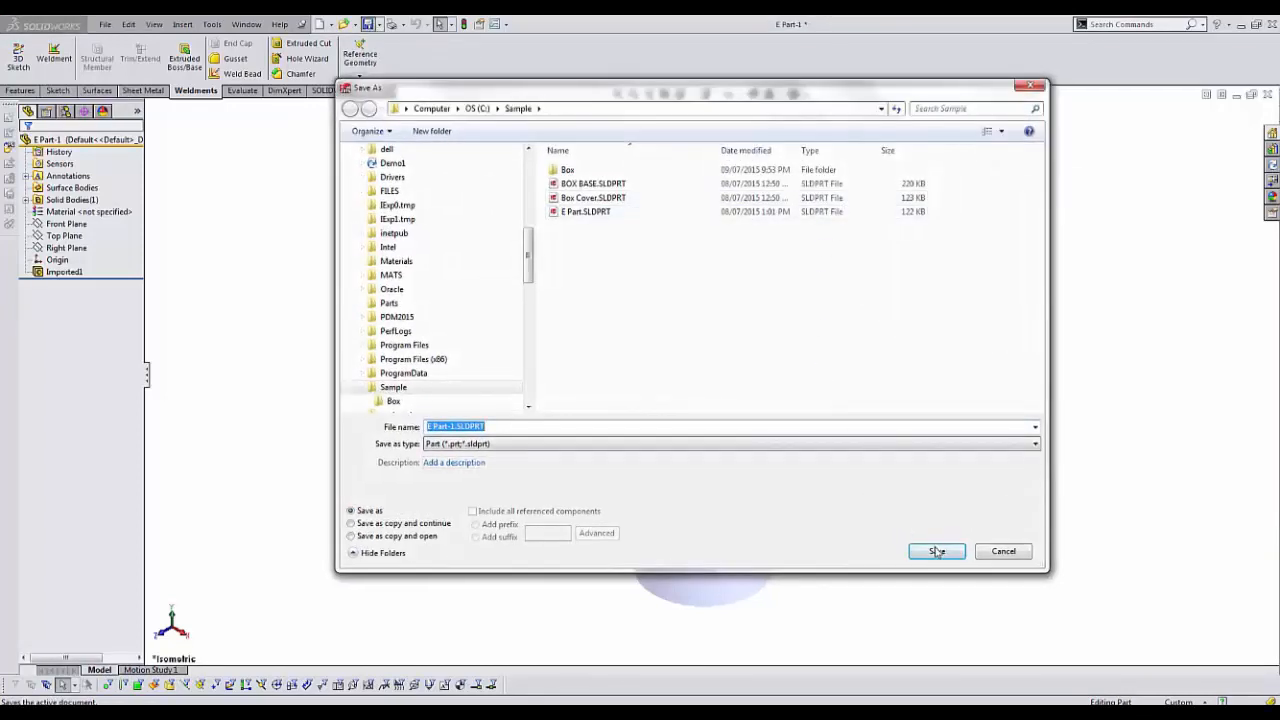
{"action": "left_click", "coordinate": [936, 551]}
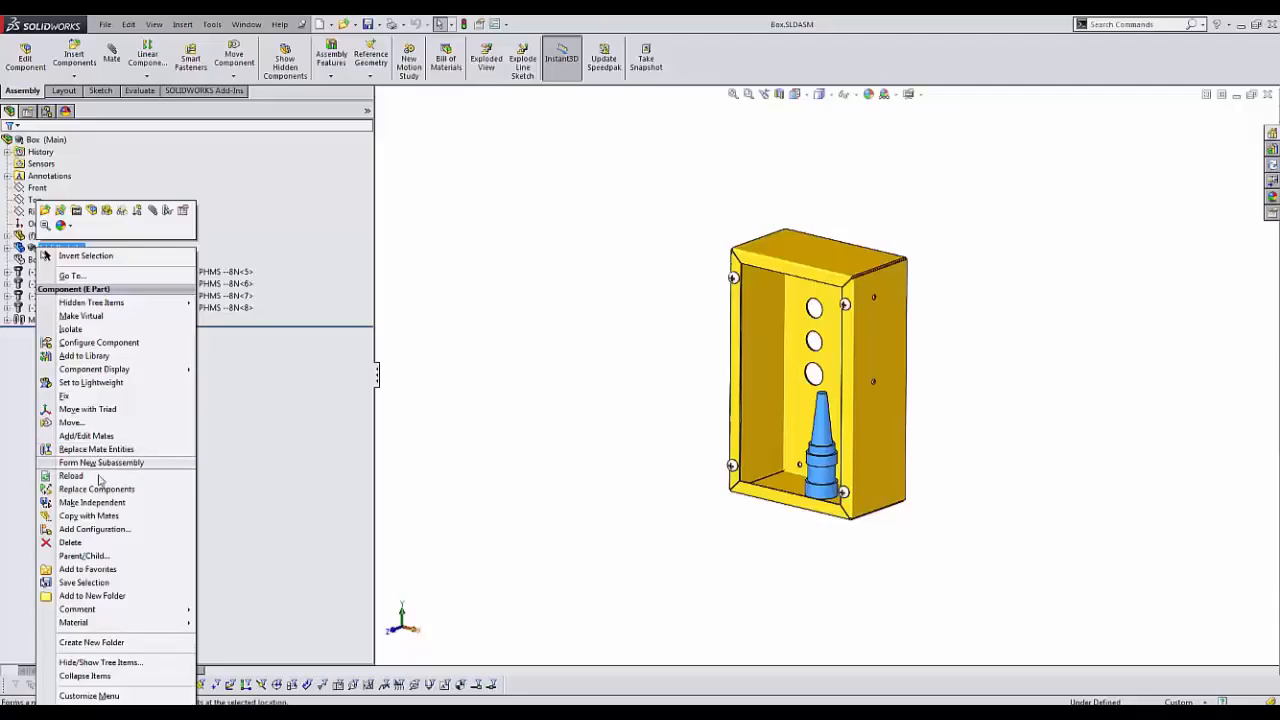
Replace the E Part component, browsing to E Part-1.SLDPRT as the new file.
{"action": "left_click", "coordinate": [97, 489]}
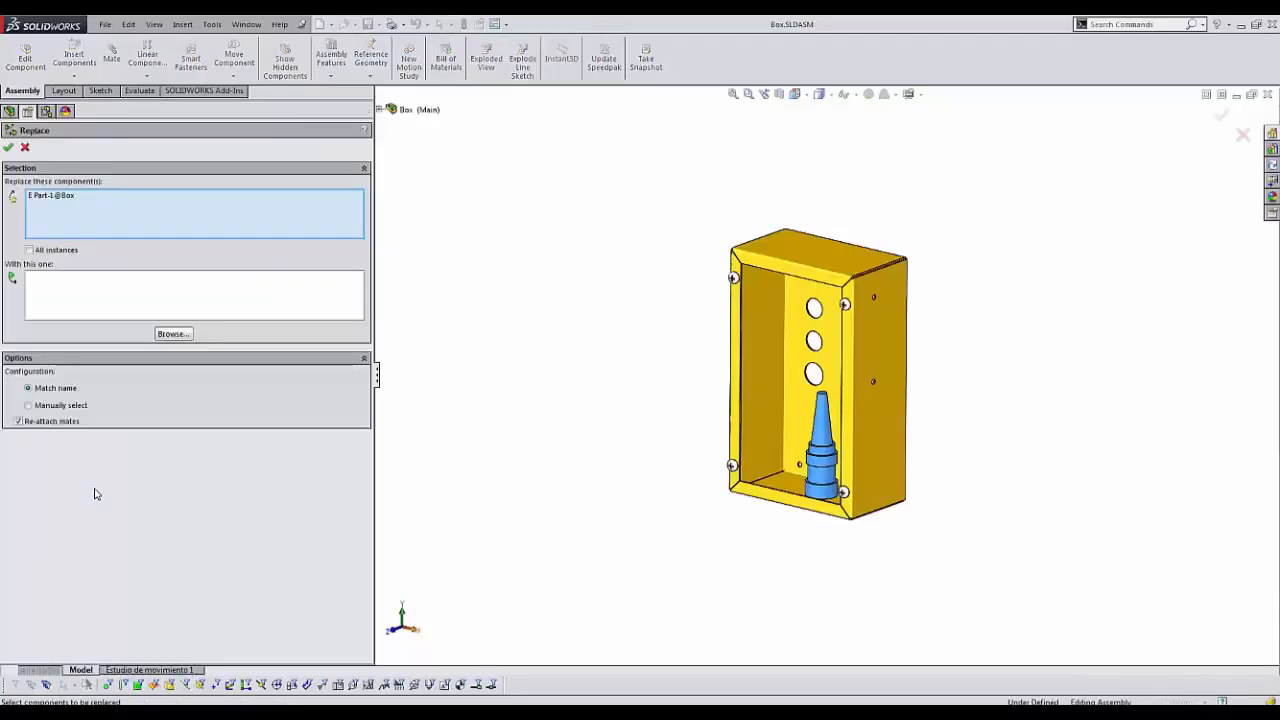
{"action": "left_click", "coordinate": [173, 334]}
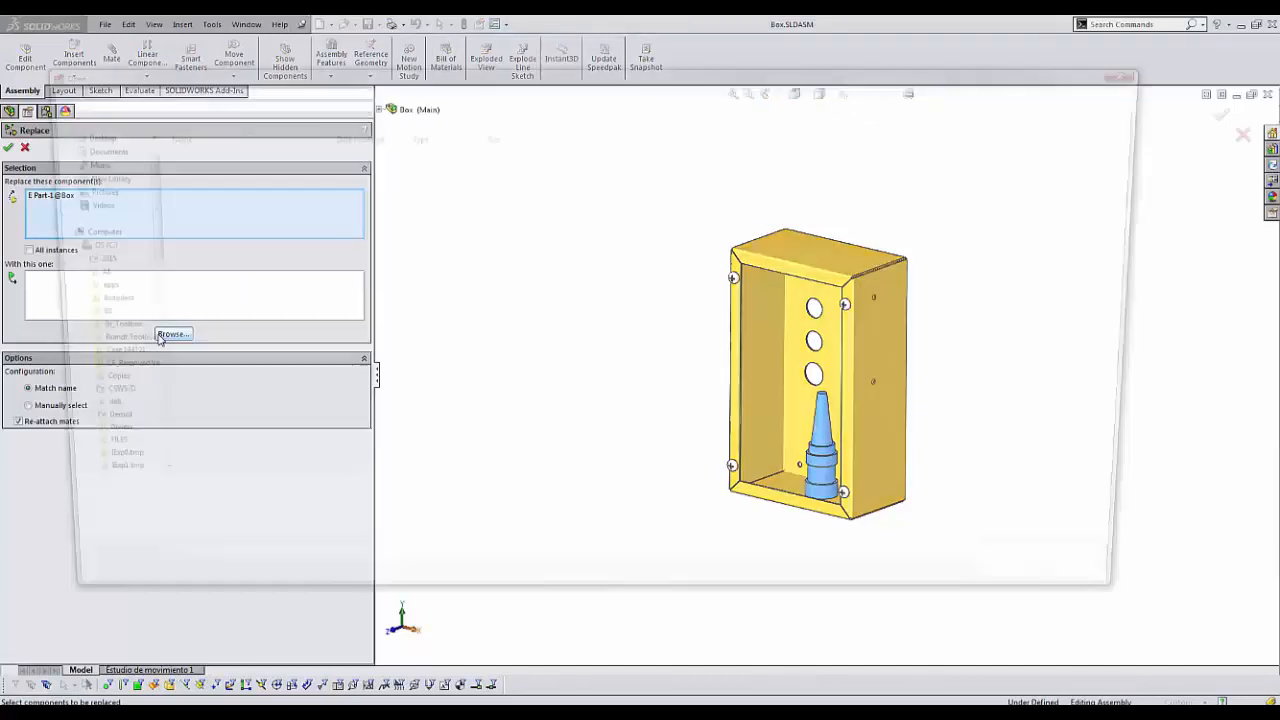
{"action": "left_click", "coordinate": [173, 334]}
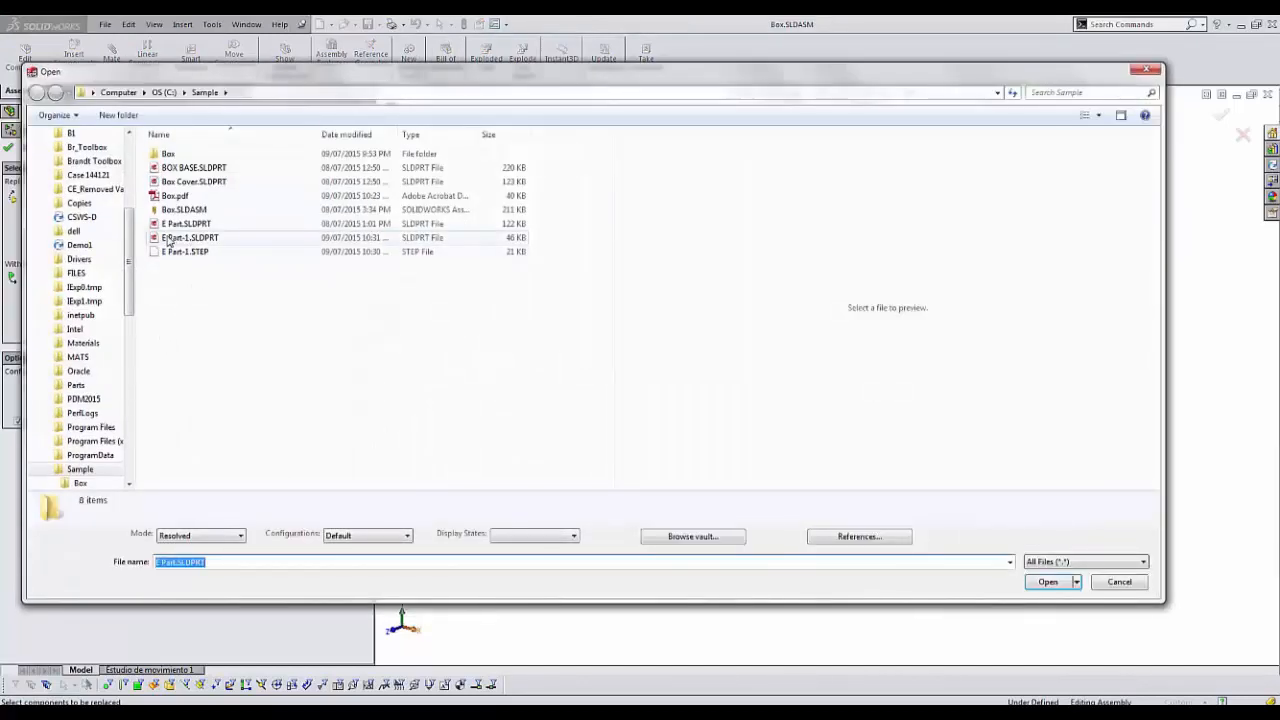
{"action": "left_click", "coordinate": [189, 237]}
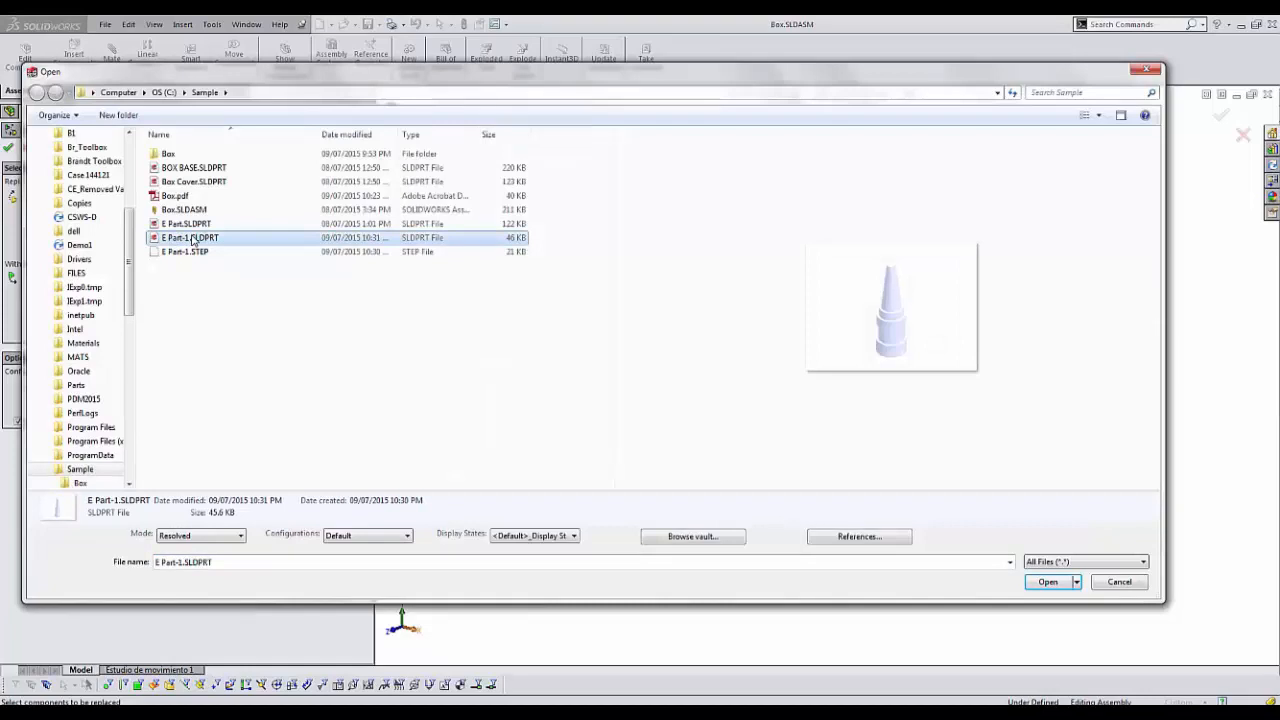